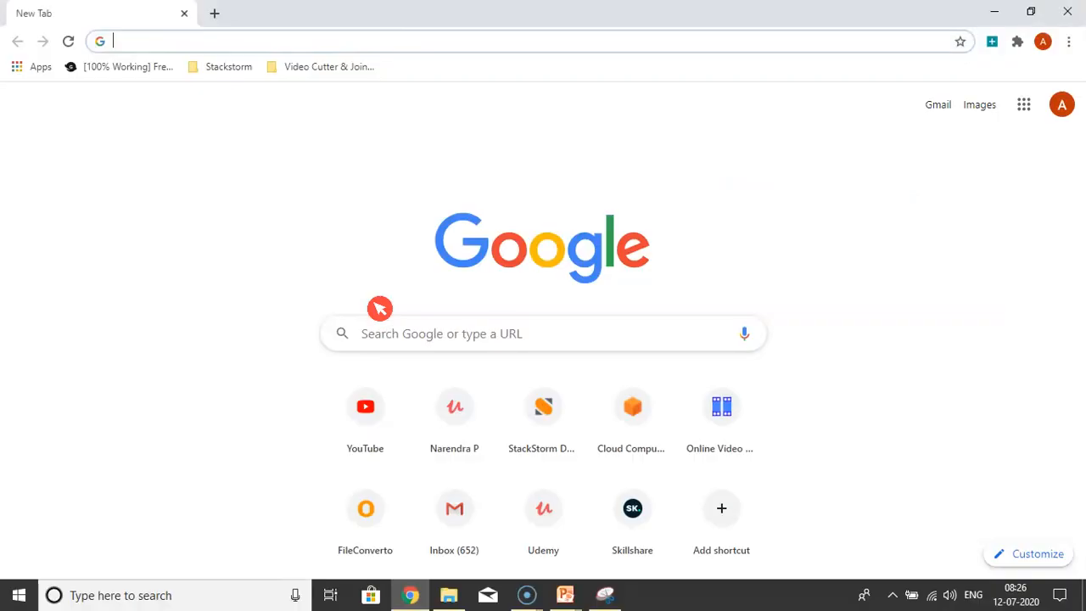
- Navigate to docs.stackstorm.com from the address bar via the 'doc' suggestion
text(docs.stackstorm.com)
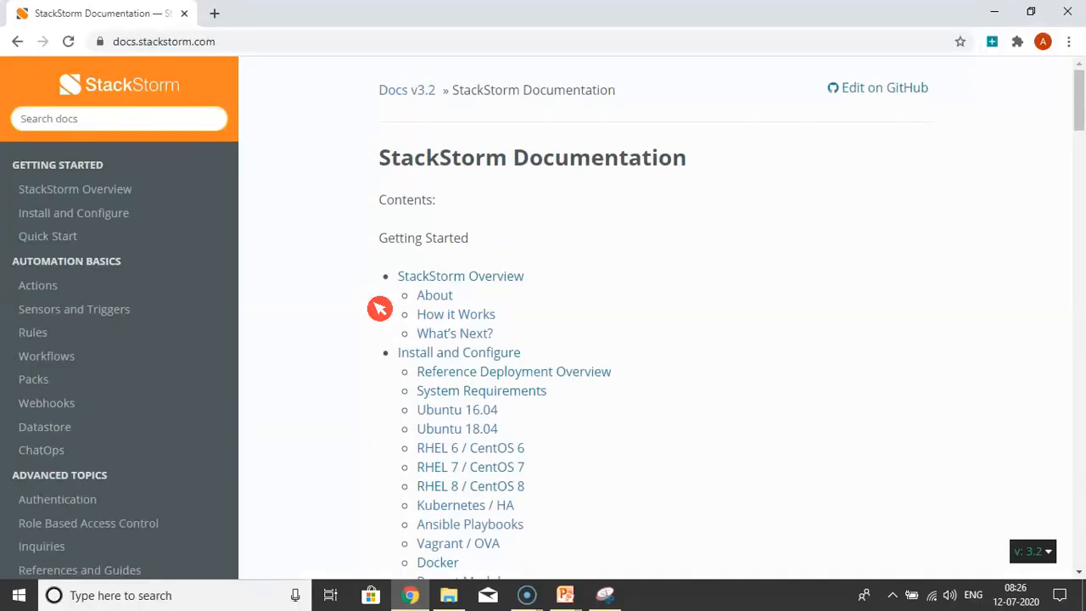
- Go to the System Requirements page under Install and Configure in the contents list
scroll(down, 3)
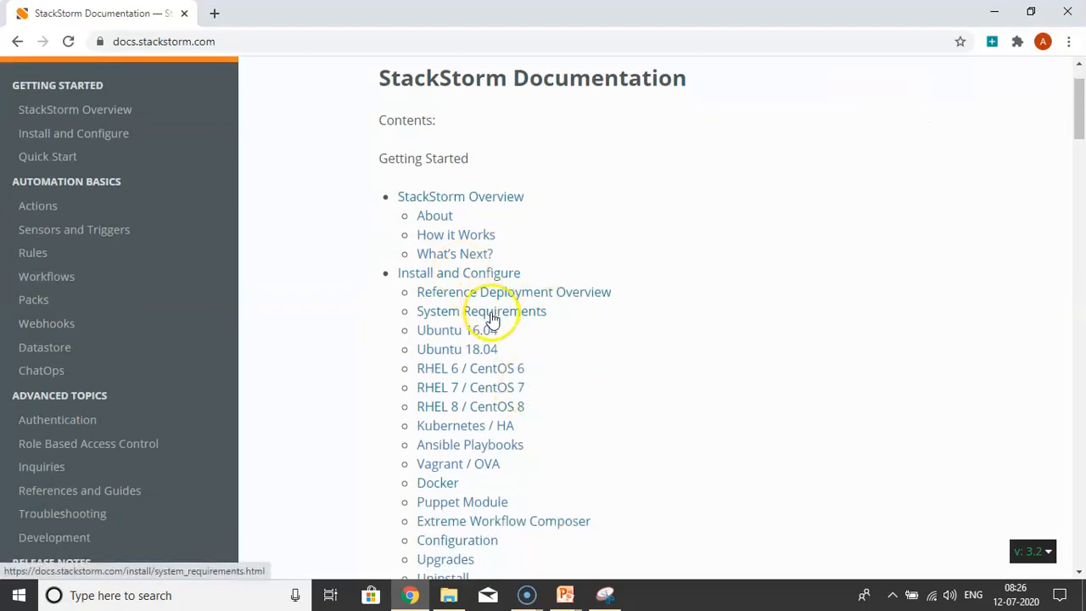
click(482, 310)
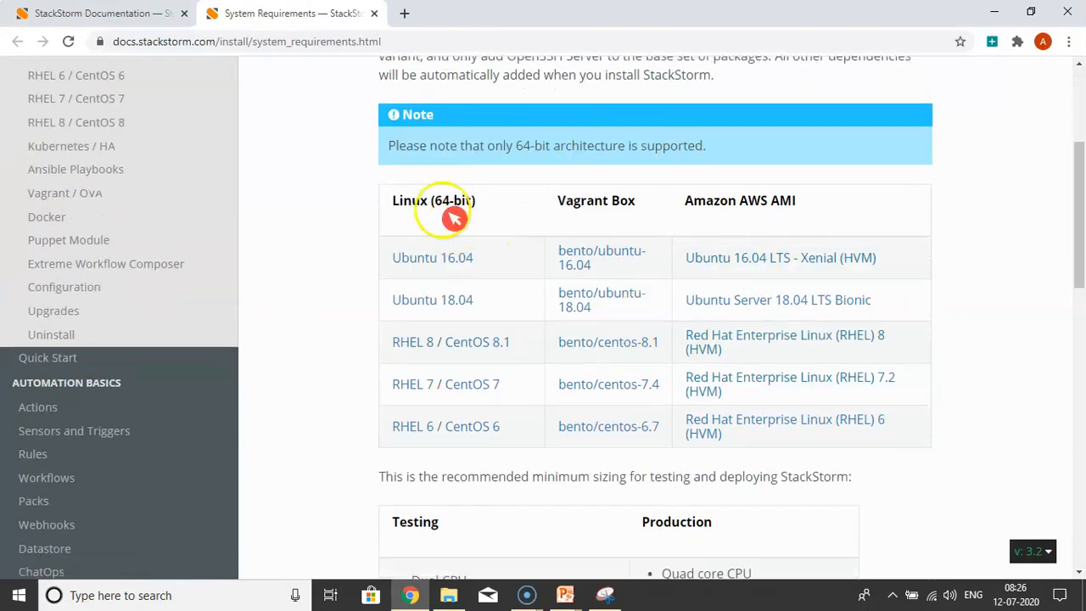